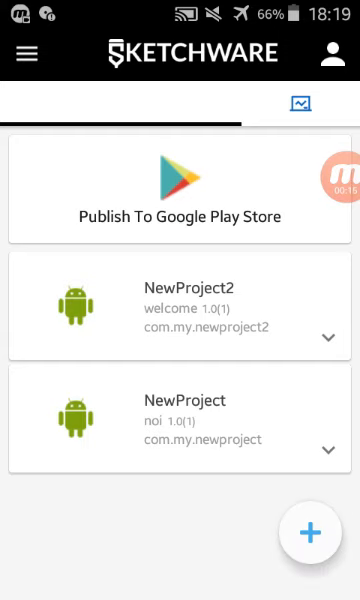
Step: Start a new project and enter the app name 'hi'
click(311, 532)
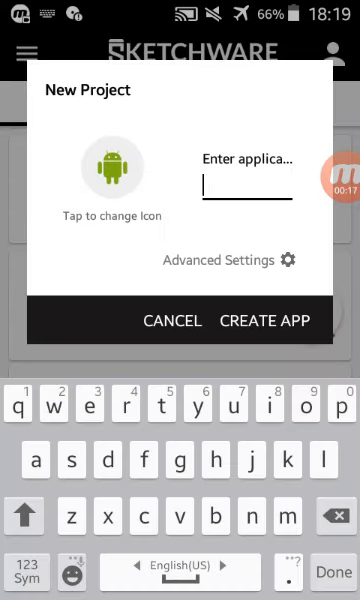
text(hi)
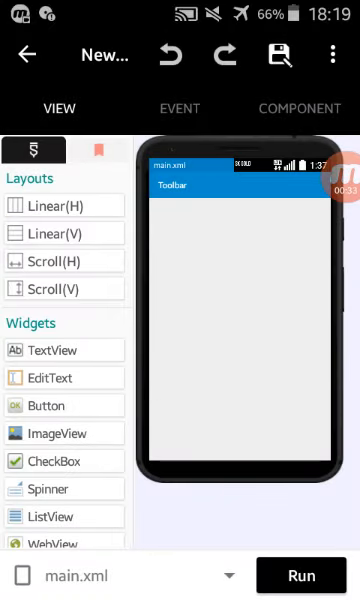
scroll(down, 3)
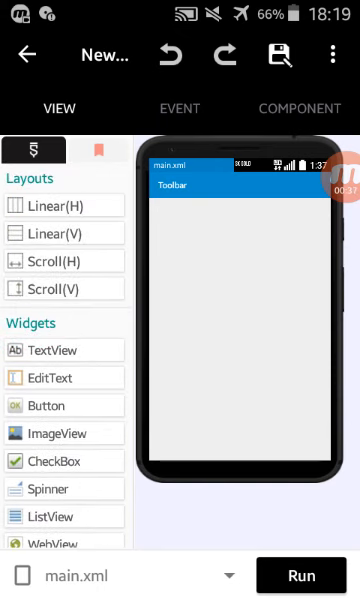
scroll(down, 3)
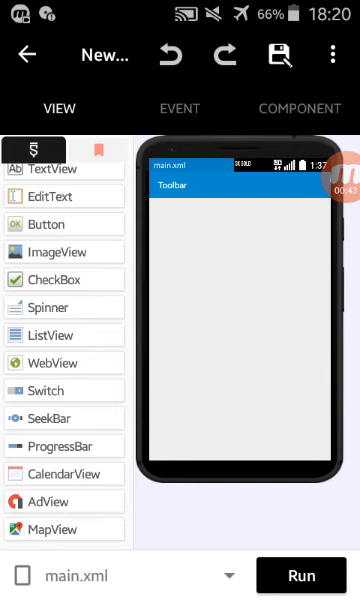
click(332, 54)
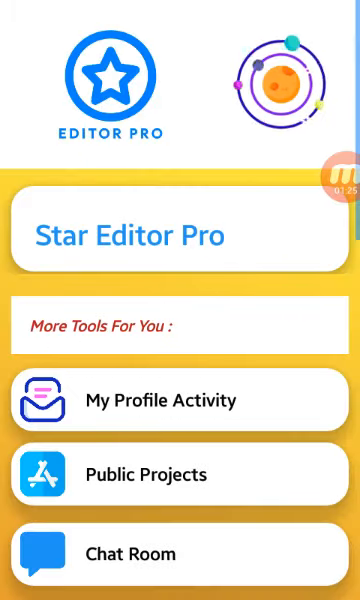
scroll(down, 3)
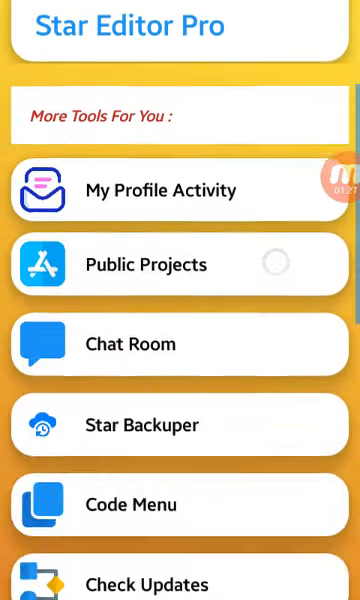
scroll(down, 3)
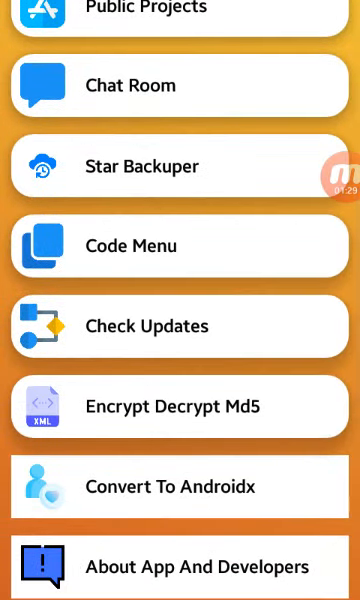
click(180, 567)
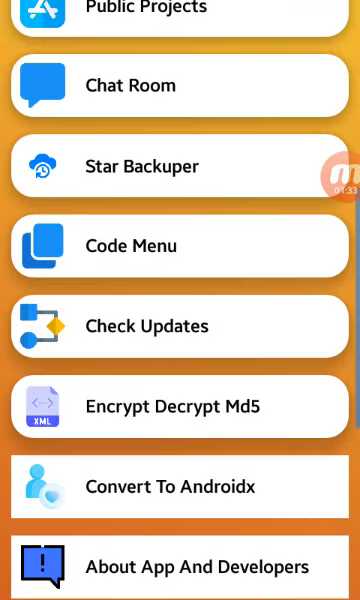
scroll(down, 3)
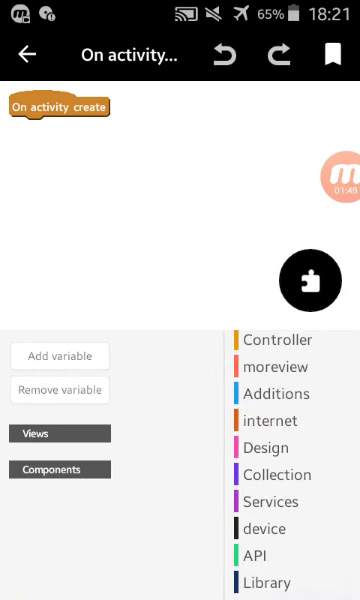
Step: Show the Library block category in On activity create and scroll through its blocks
click(266, 582)
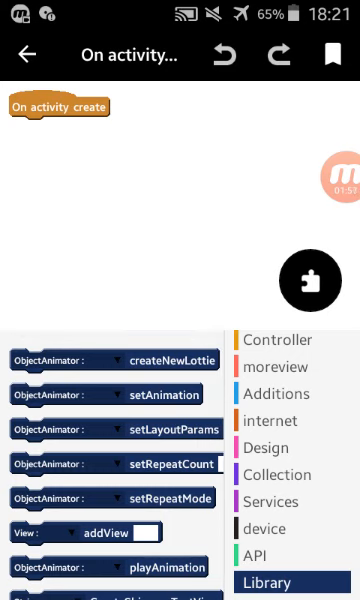
scroll(up, 3)
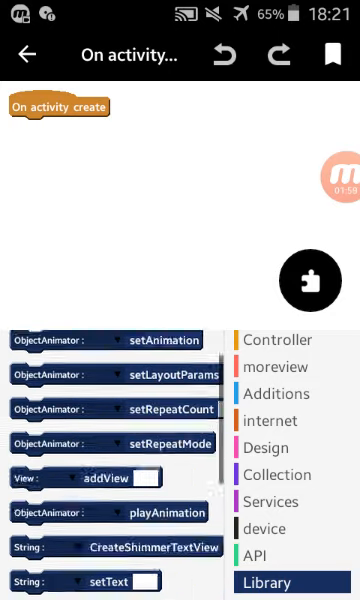
scroll(down, 3)
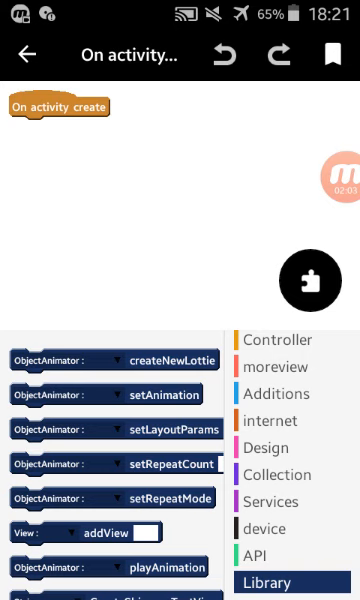
scroll(down, 3)
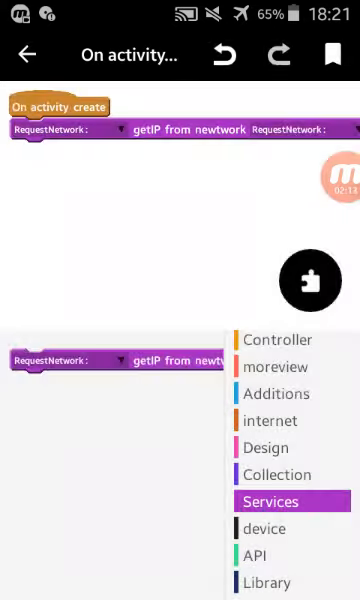
Step: Add a RequestNetwork component named 'ip' and view its onResponse event blocks
click(277, 537)
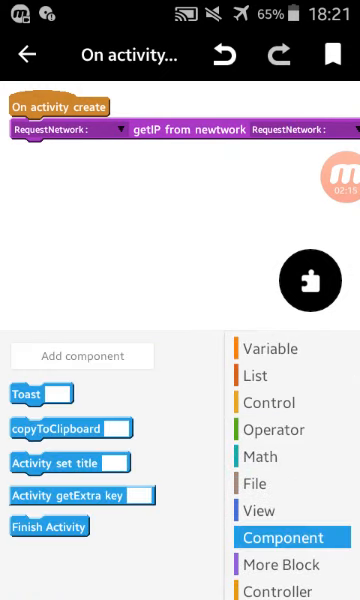
click(83, 356)
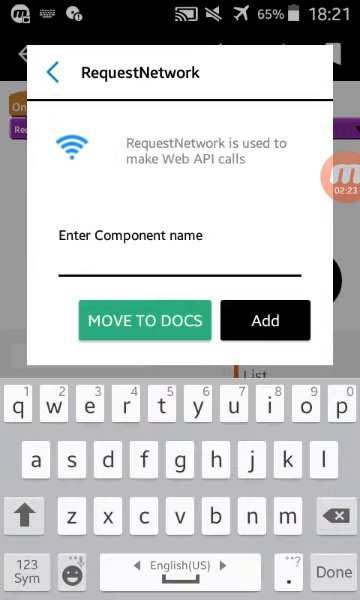
click(265, 320)
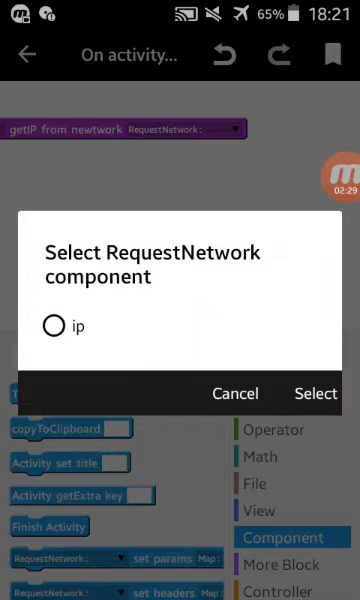
click(314, 392)
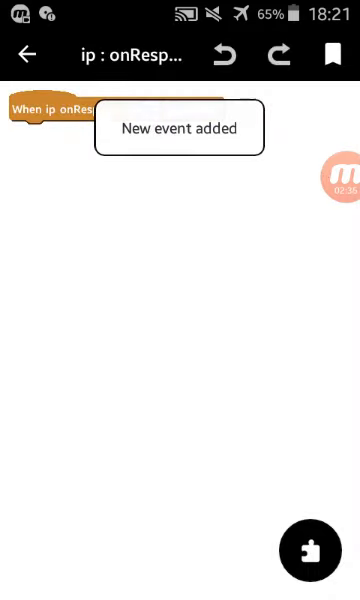
click(309, 557)
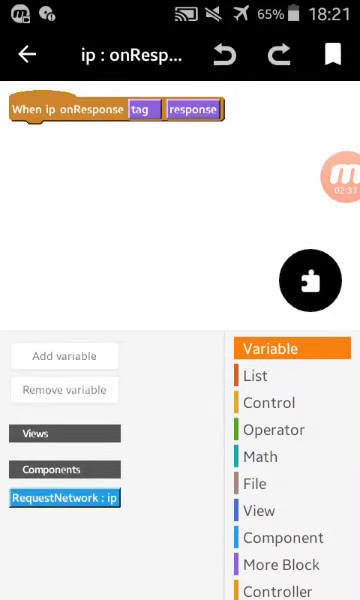
click(64, 356)
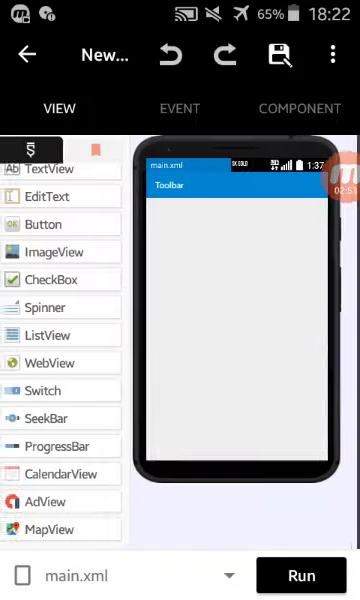
Step: Reopen On activity create, show the Design blocks, and drag the getIP block away
click(179, 108)
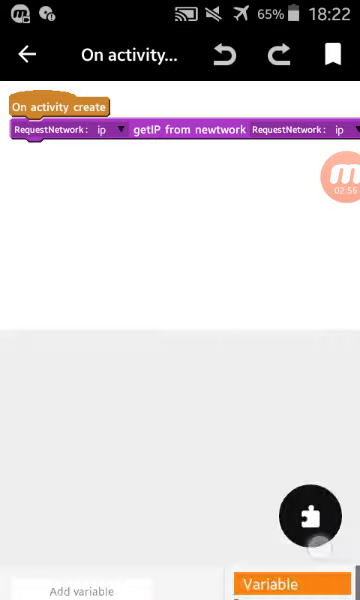
click(309, 524)
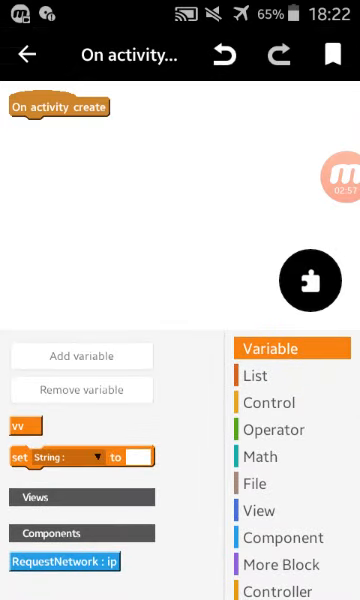
scroll(down, 3)
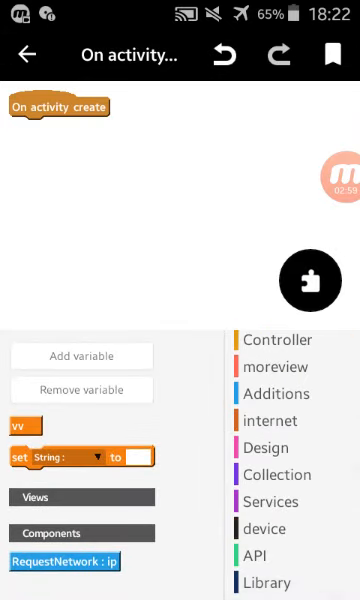
click(268, 447)
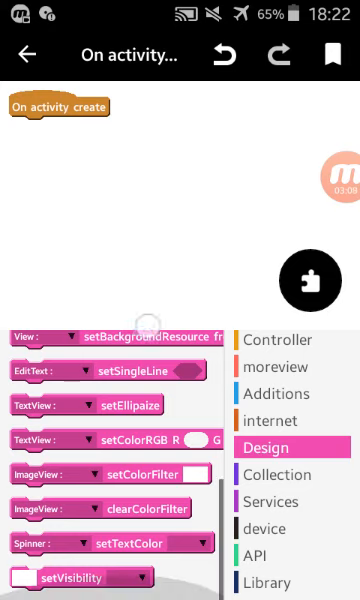
drag(88, 577, 88, 130)
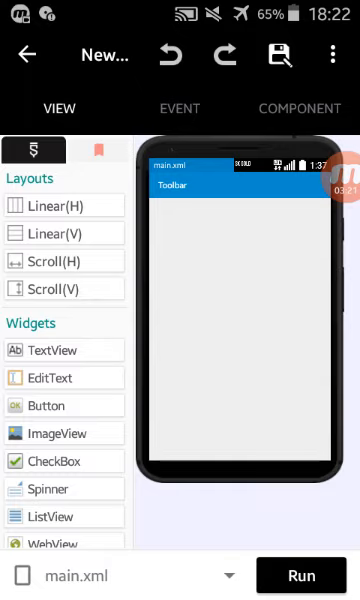
Step: Reopen On activity create and show the moreview block category for createVideoView
click(179, 108)
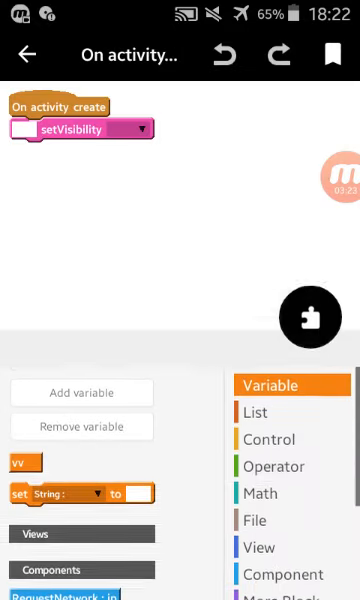
scroll(down, 3)
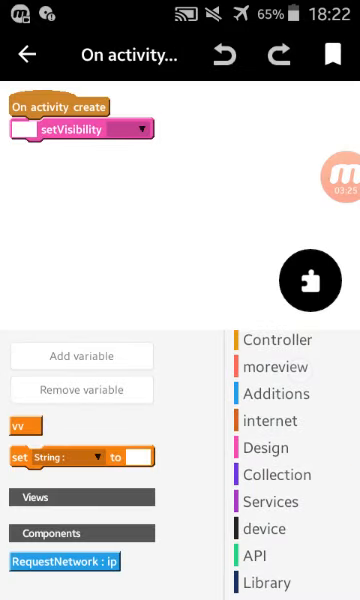
click(277, 367)
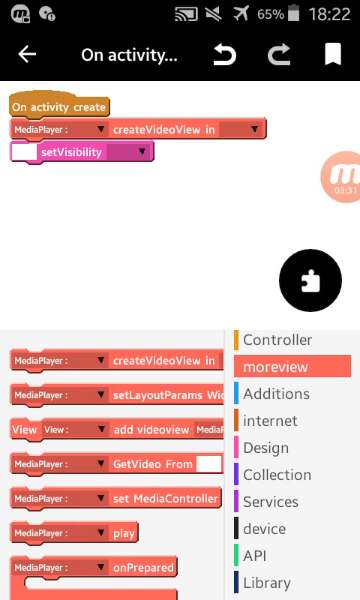
Step: Set the setVisibility block's dropdown to GONE, then change it to VISIBLE
click(78, 153)
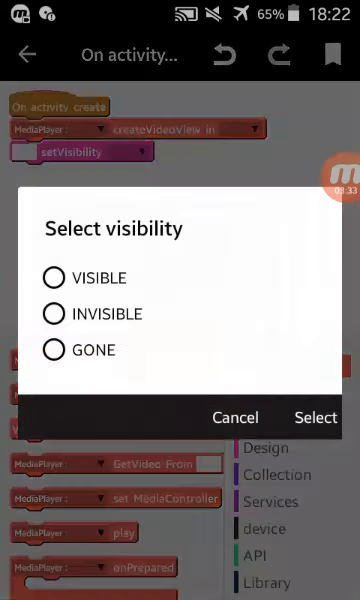
click(315, 417)
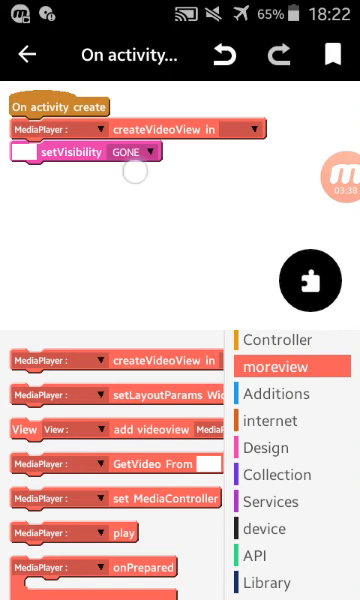
click(130, 151)
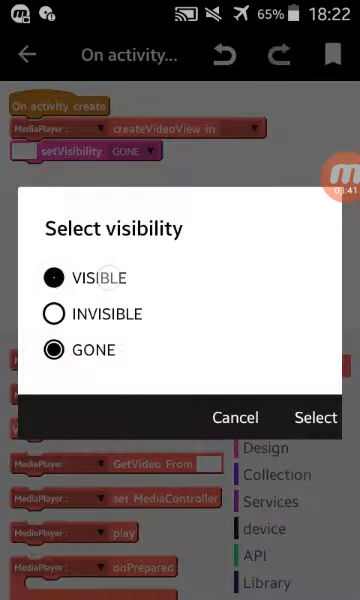
click(314, 417)
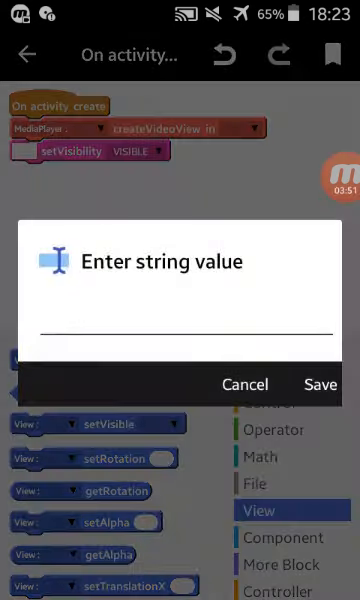
Step: Browse the moreview category's MediaPlayer blocks such as play, pause and seekTo
text(o)
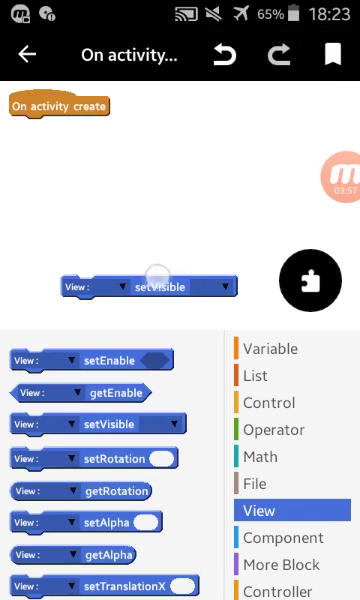
scroll(down, 3)
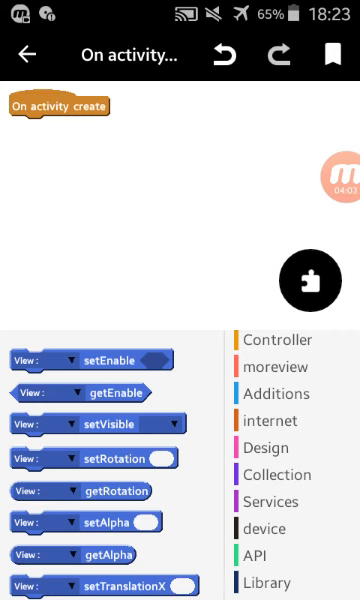
click(290, 366)
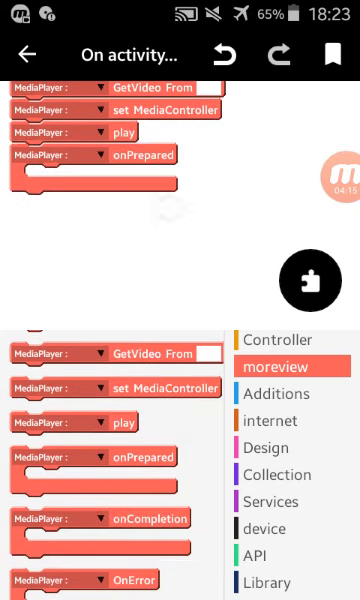
scroll(down, 3)
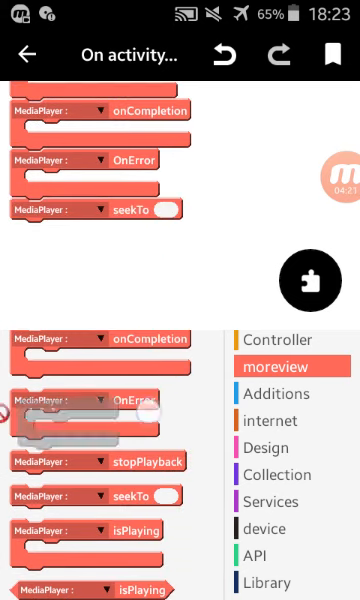
scroll(down, 3)
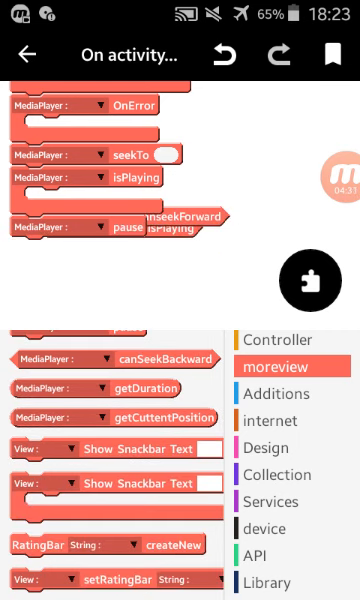
scroll(down, 3)
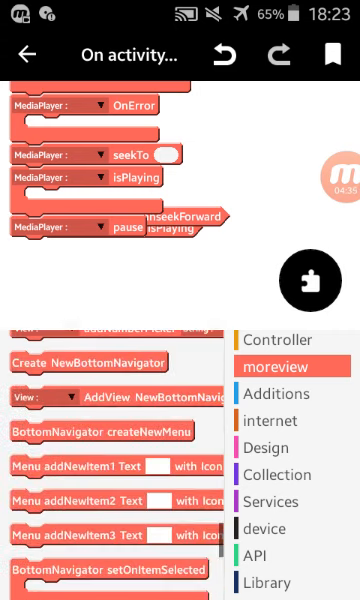
scroll(down, 3)
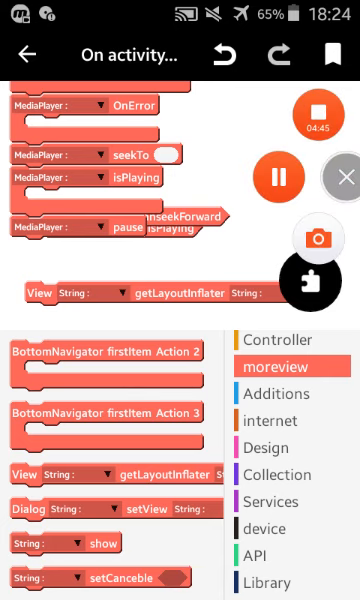
click(340, 176)
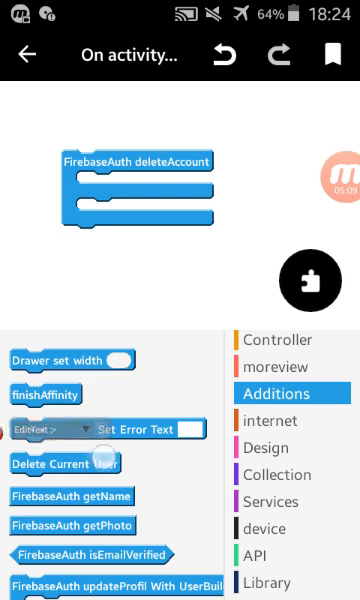
Step: Drag the FirebaseAuth deleteAccount block off the canvas, then open a string value prompt
drag(64, 463, 116, 137)
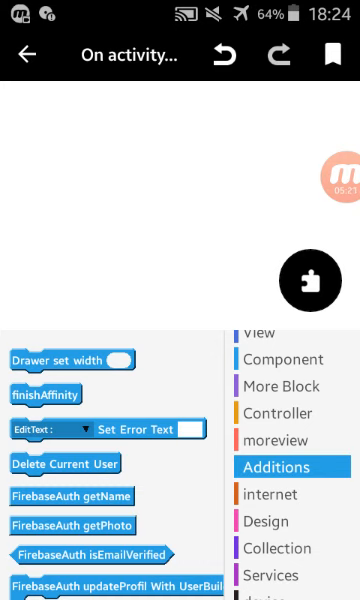
scroll(down, 3)
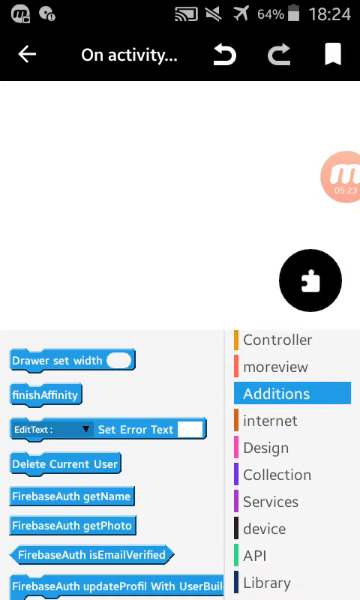
click(283, 501)
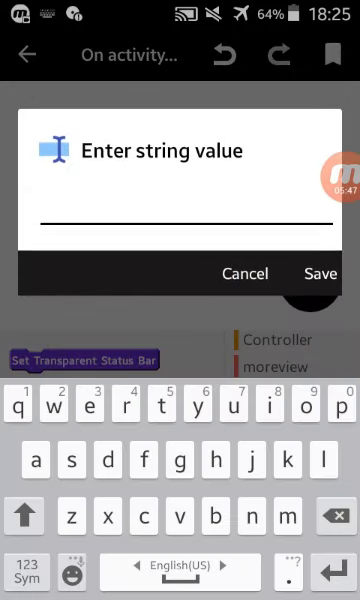
Step: Enter 'font.ttf' as the block's string value and save it
text(font)
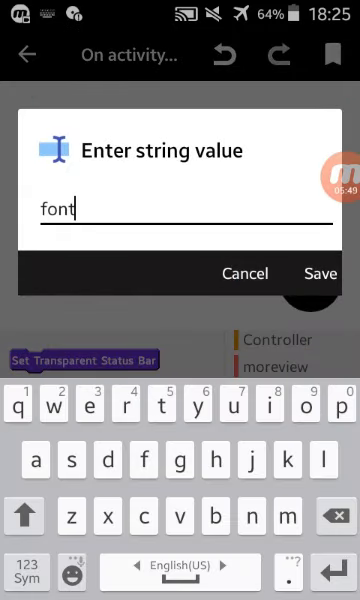
text(.ttf)
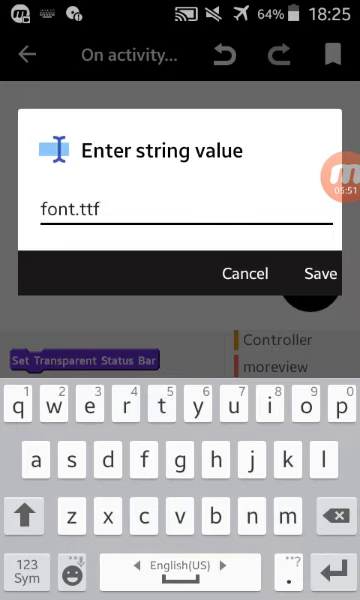
click(318, 273)
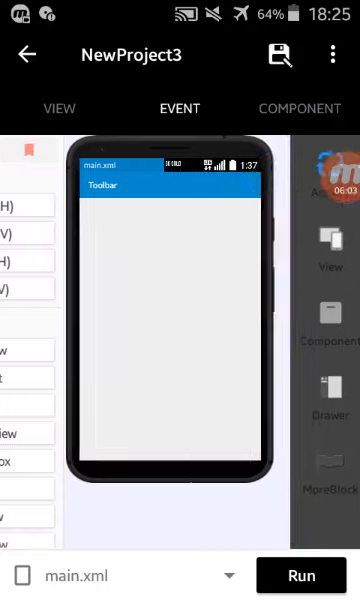
Step: Return to the layout, then reopen the On activity create blocks and a block category
click(59, 108)
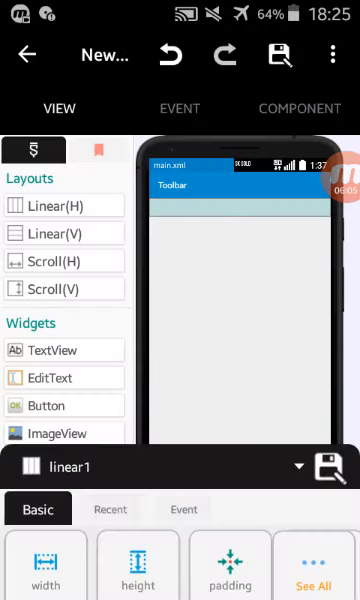
click(179, 108)
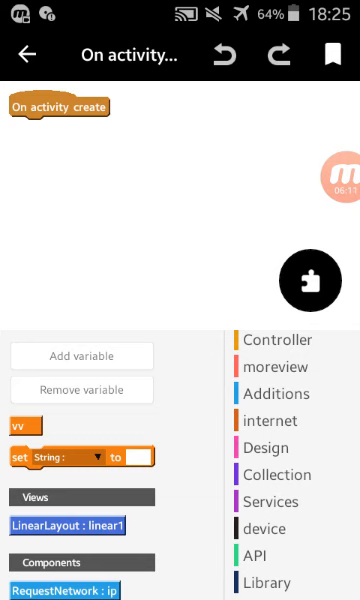
click(266, 583)
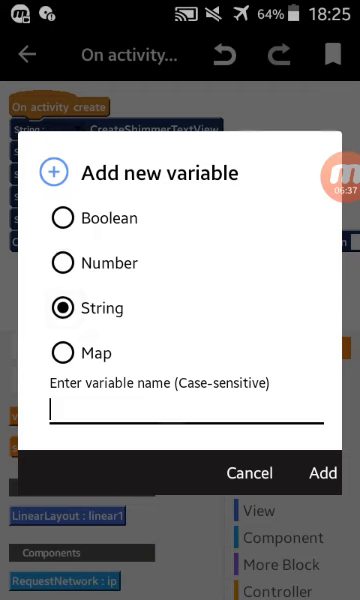
Step: Create the String variable 'chm' and select it in every shimmer block
text(chm)
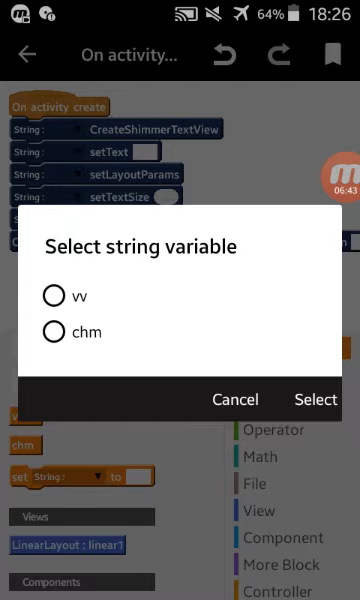
click(315, 399)
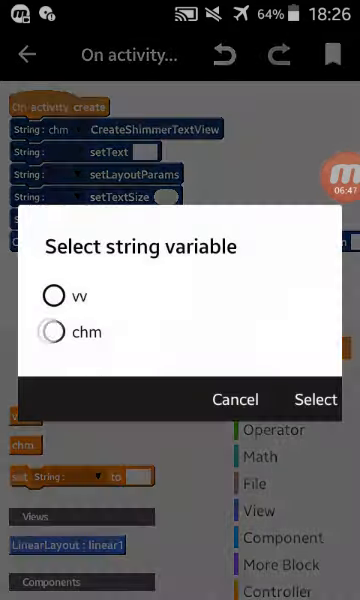
click(314, 399)
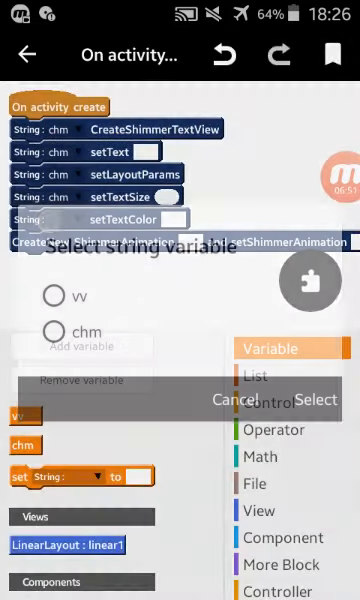
Step: Set the shimmer text to 'Gold v2' and enter the text size value
click(226, 399)
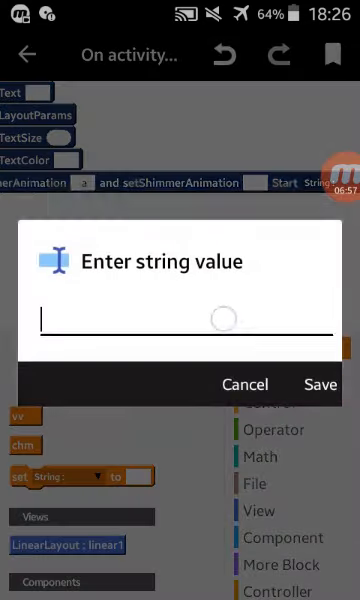
click(245, 384)
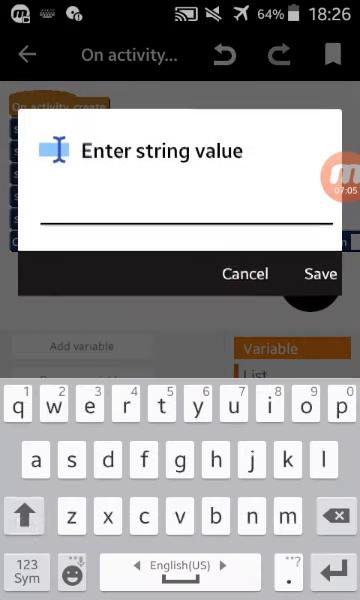
text(Gold v2)
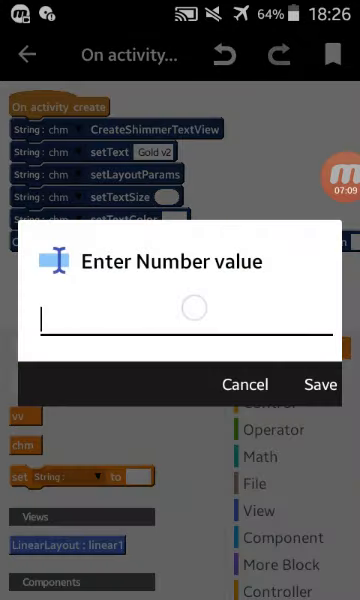
click(319, 384)
text(#12)
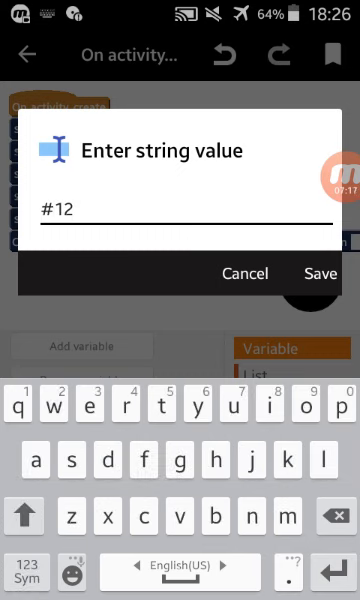
text(ff)
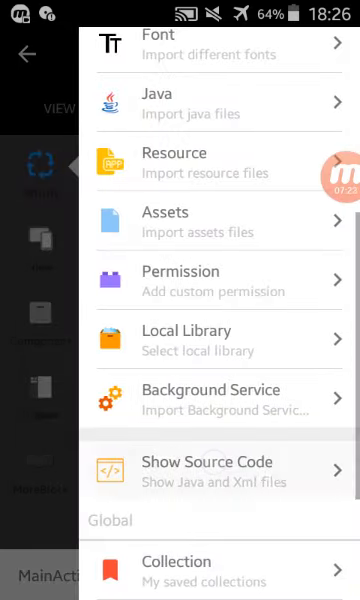
Step: View MainActivity.java source and compile, getting four ShimmerTextView and Shimmer resolution errors
click(207, 470)
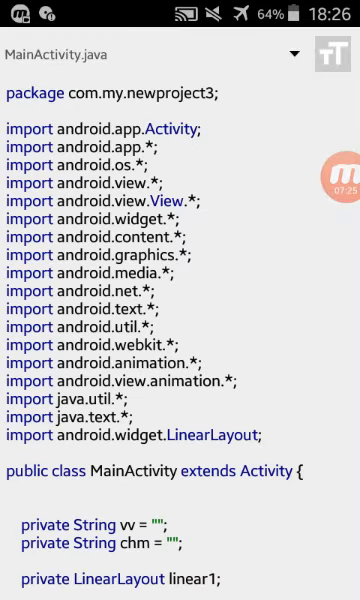
click(331, 51)
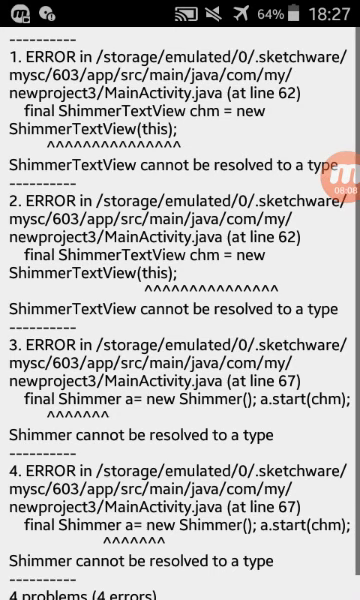
scroll(up, 3)
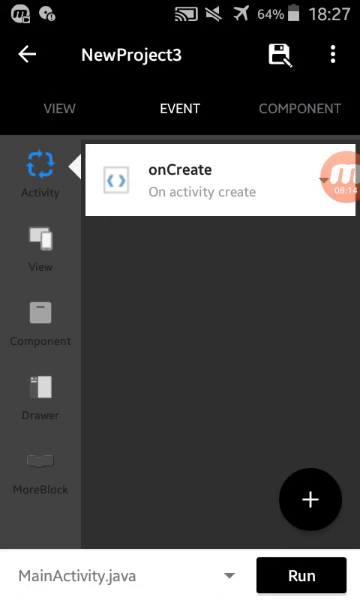
Step: Open NewProject3's library list in Lottie Animation Adder to add the shimmer library
click(333, 55)
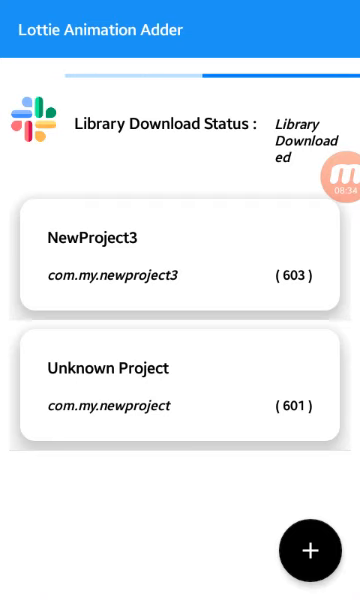
click(180, 255)
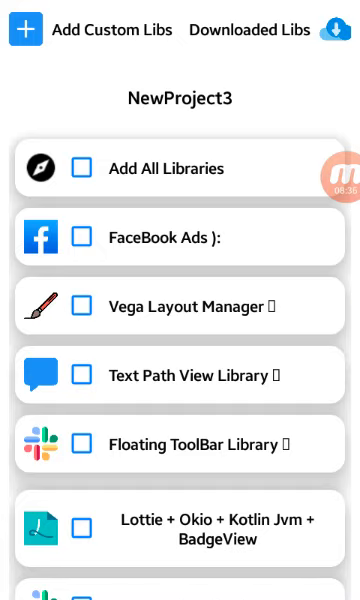
scroll(down, 3)
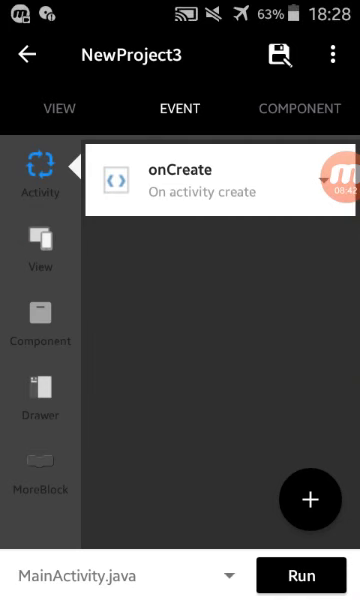
Step: Verify MainActivity.java imports com.romainpiel.shimmer, then build and run NewProject3
click(333, 54)
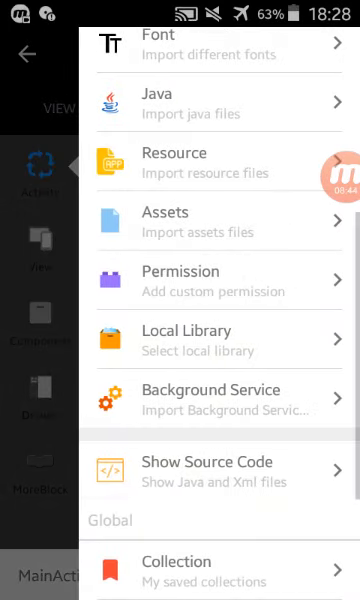
click(208, 471)
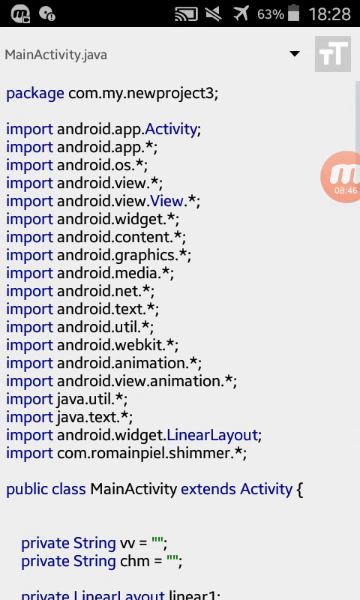
scroll(down, 3)
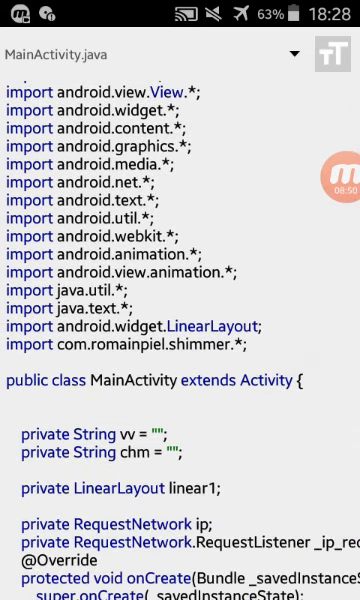
click(24, 55)
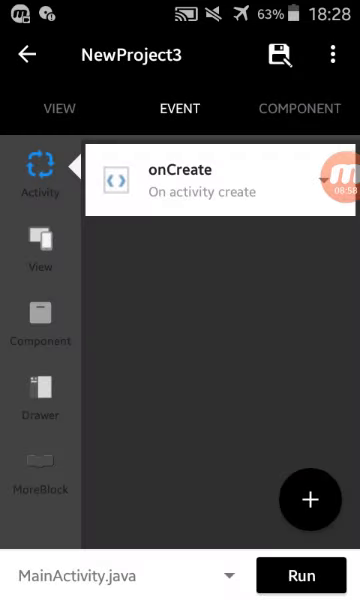
click(299, 575)
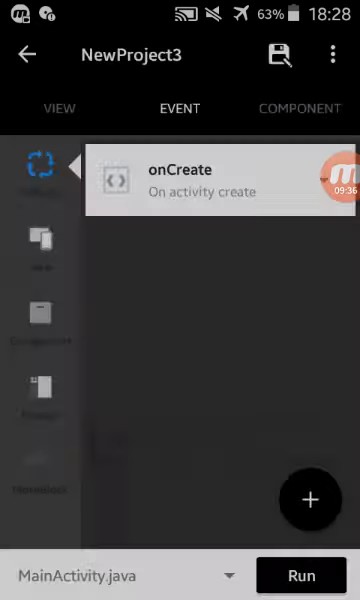
Step: Install the hjj app update and open it, showing 'Gold v2'
click(300, 575)
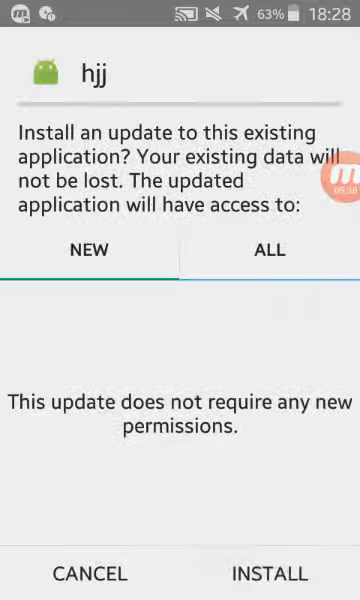
click(272, 573)
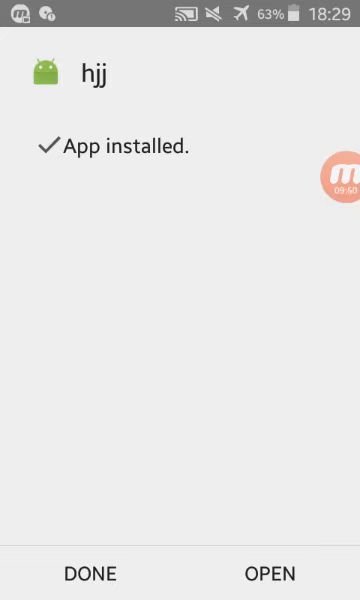
click(270, 573)
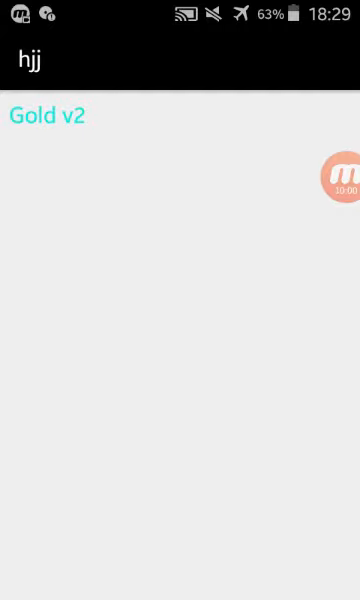
click(338, 167)
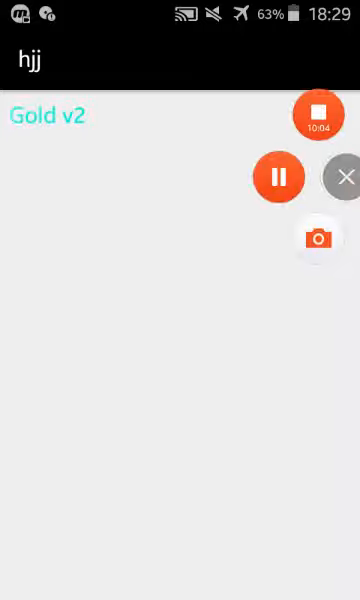